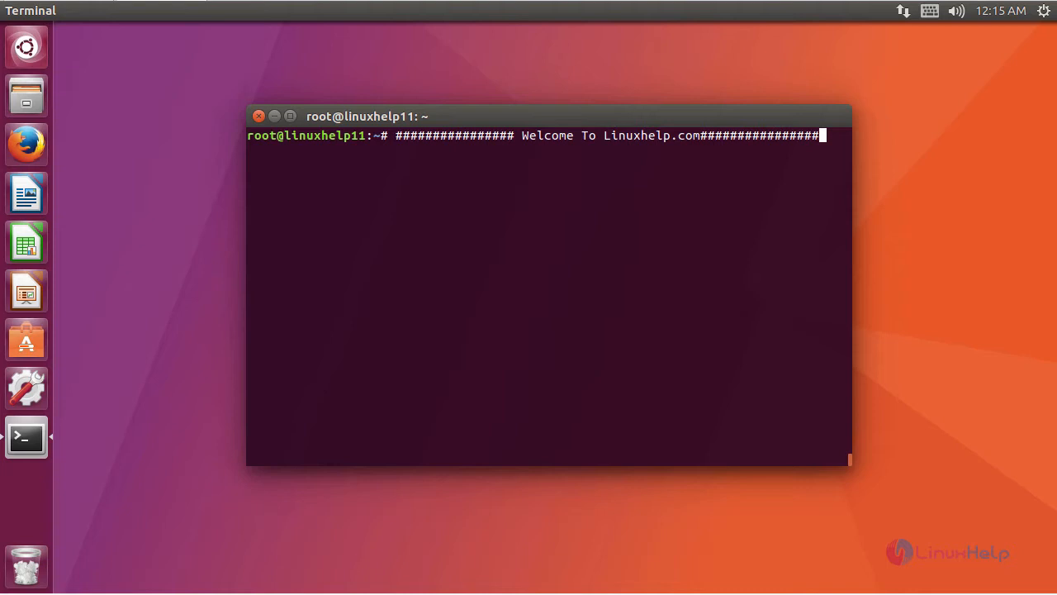
Move into /var/www/html and wget the osTicket-v1.9.12.zip archive from osticket.com.
key(Return)
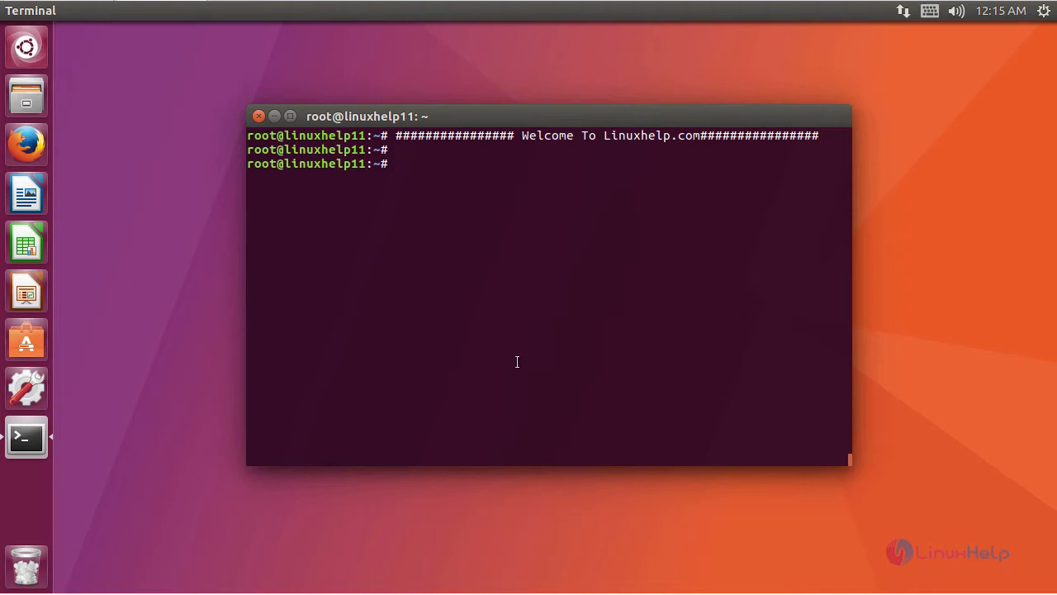
text(cd /)
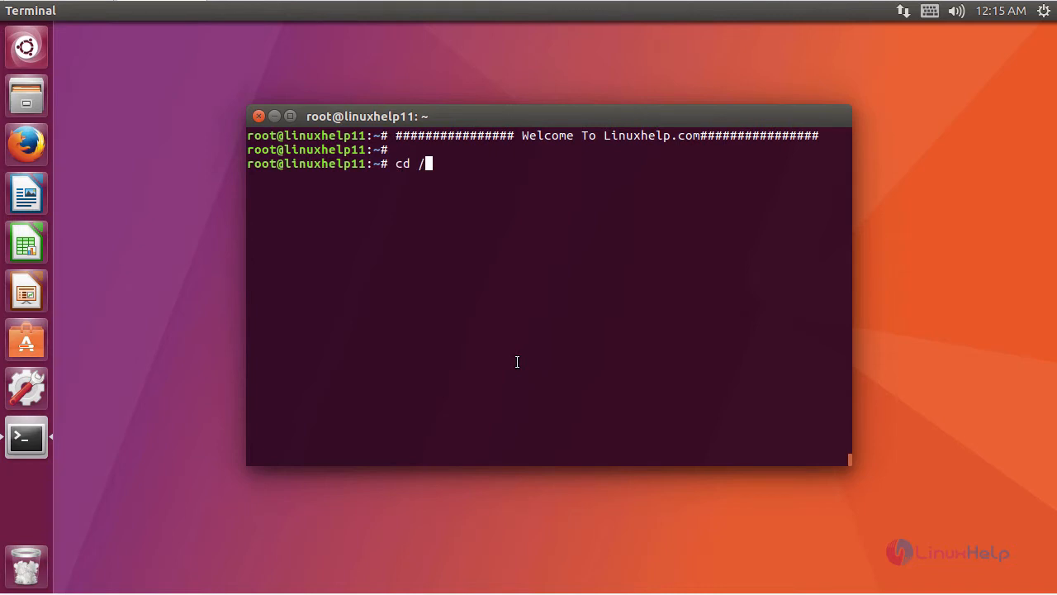
key(Return)
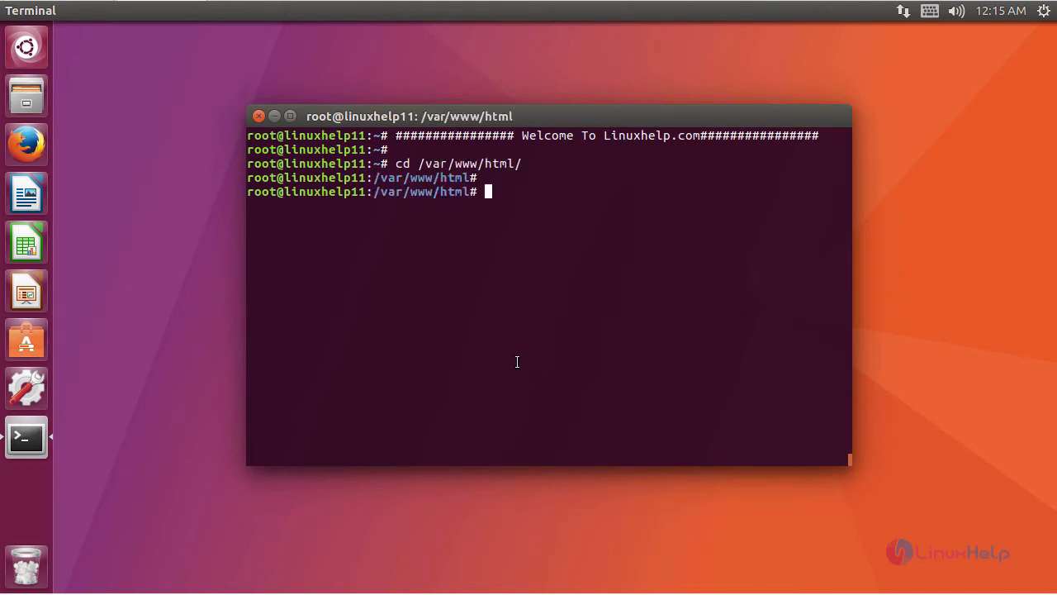
text(wget http://osticket.com/sites/default/files/download/osTicket-v1.9.12.zip)
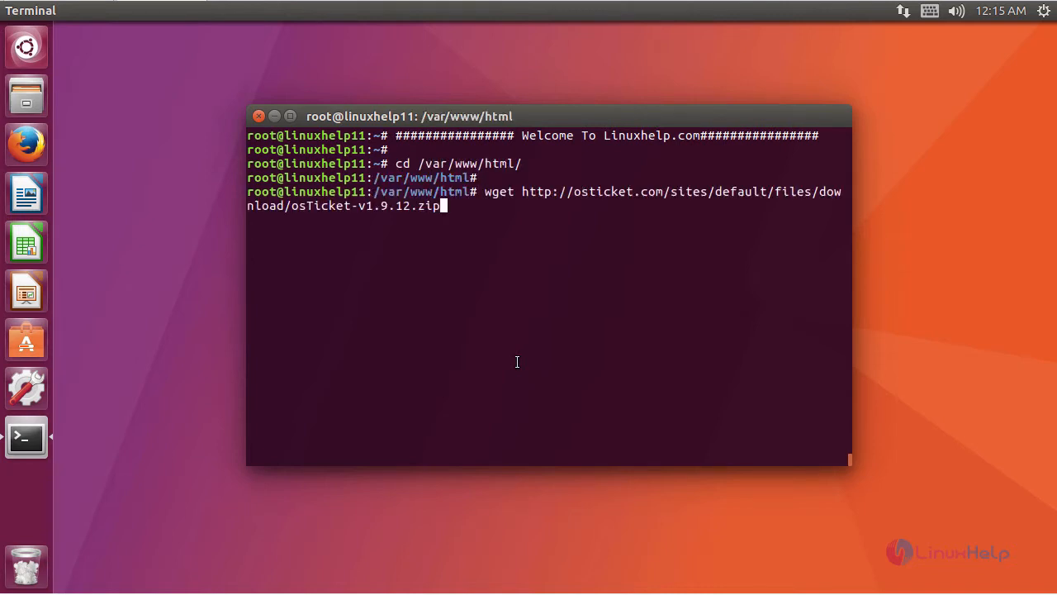
key(Return)
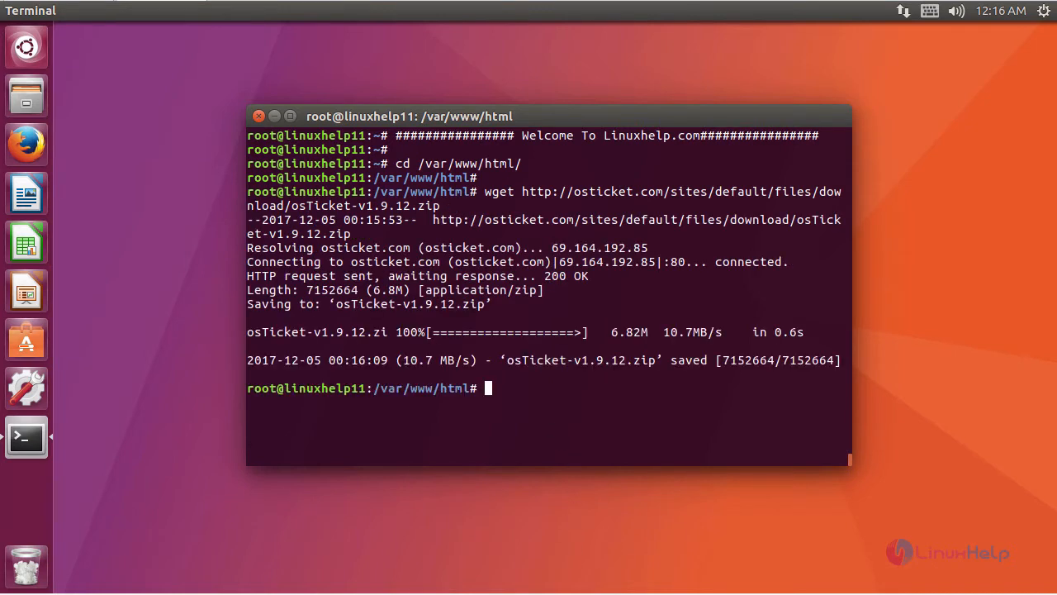
mouse_move(538, 416)
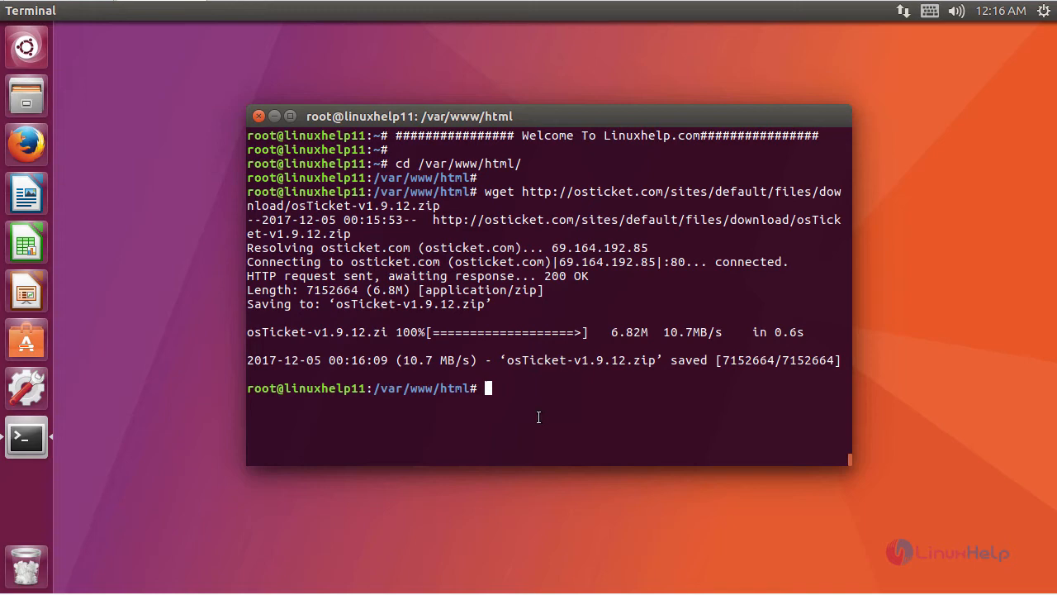
Unzip the archive into osticket, chown it to www-data and copy the sample config to ost-config.php.
text(unzip osTicket-v1.9.12.zip -d osticket)
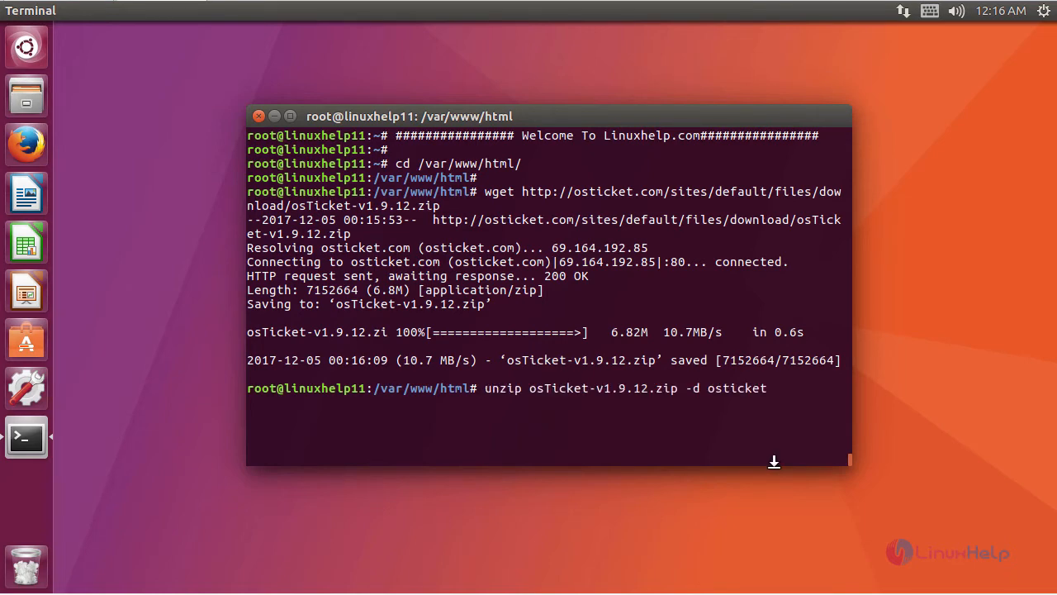
key(Return)
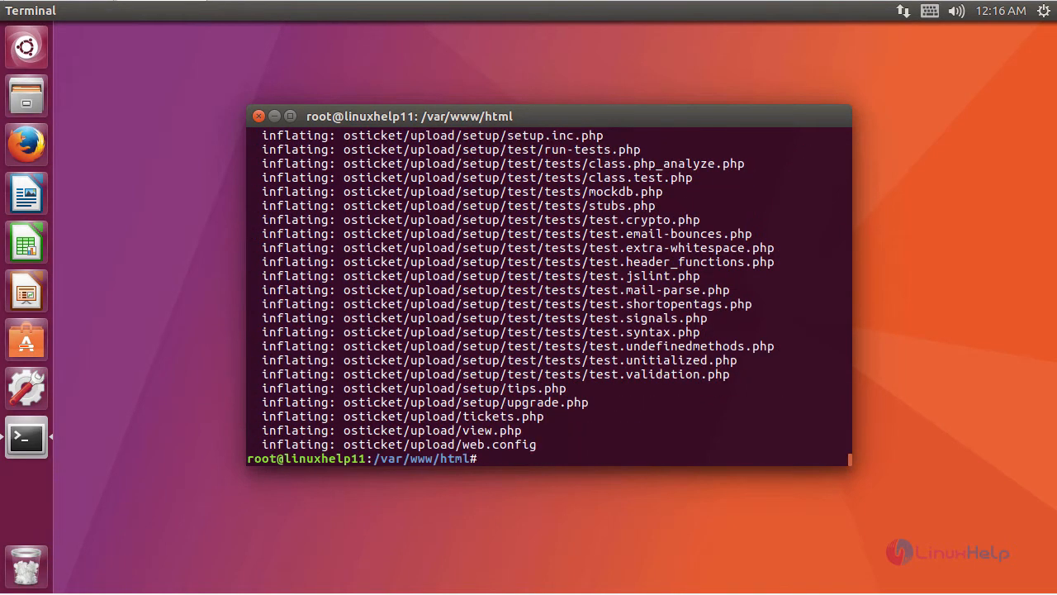
text(chown -R www-data:www-data osticket)
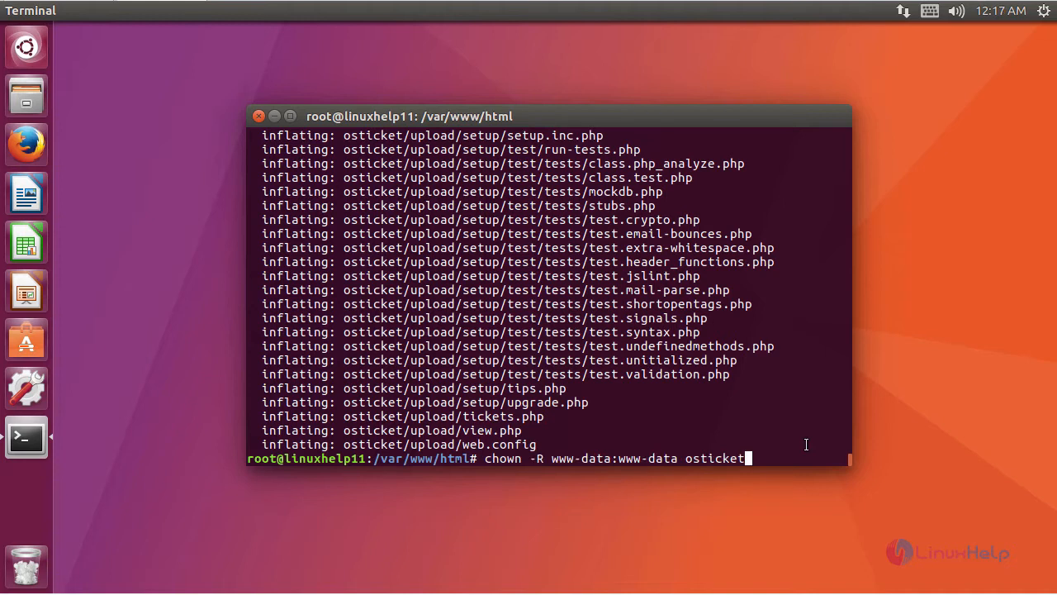
key(Return)
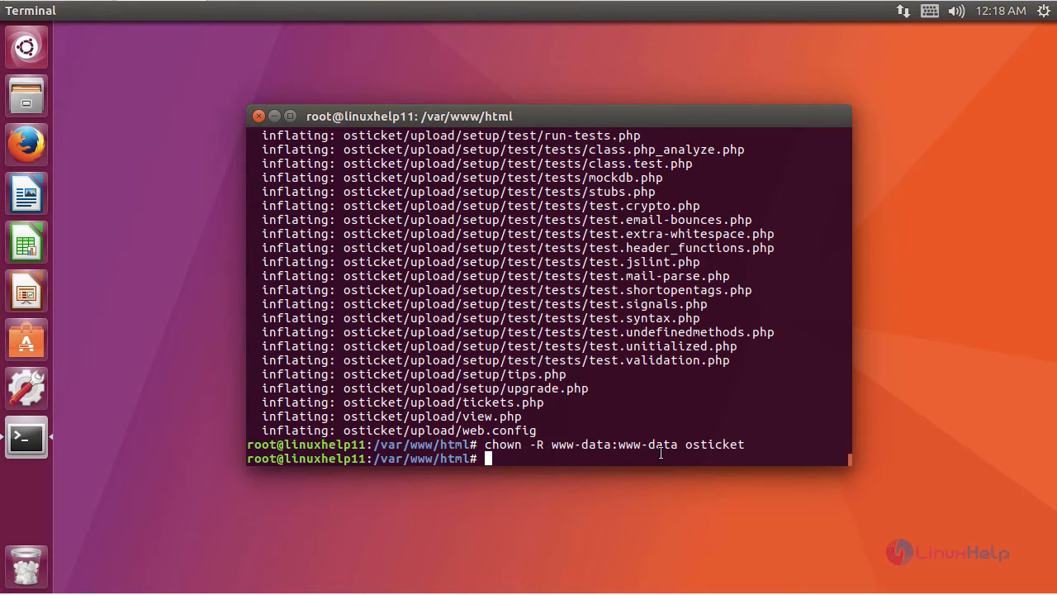
key(Return)
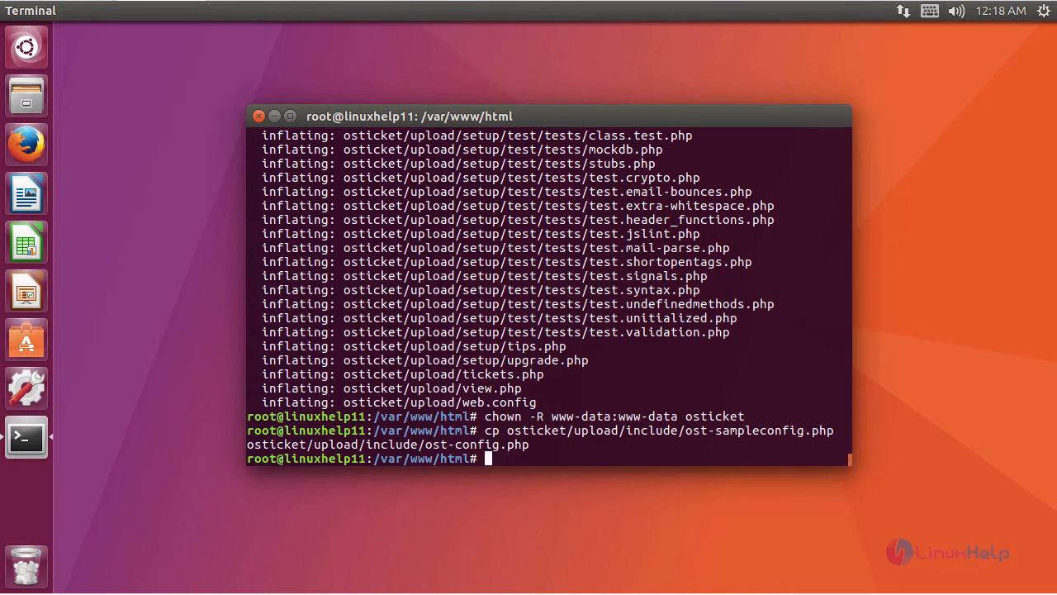
mouse_move(26, 438)
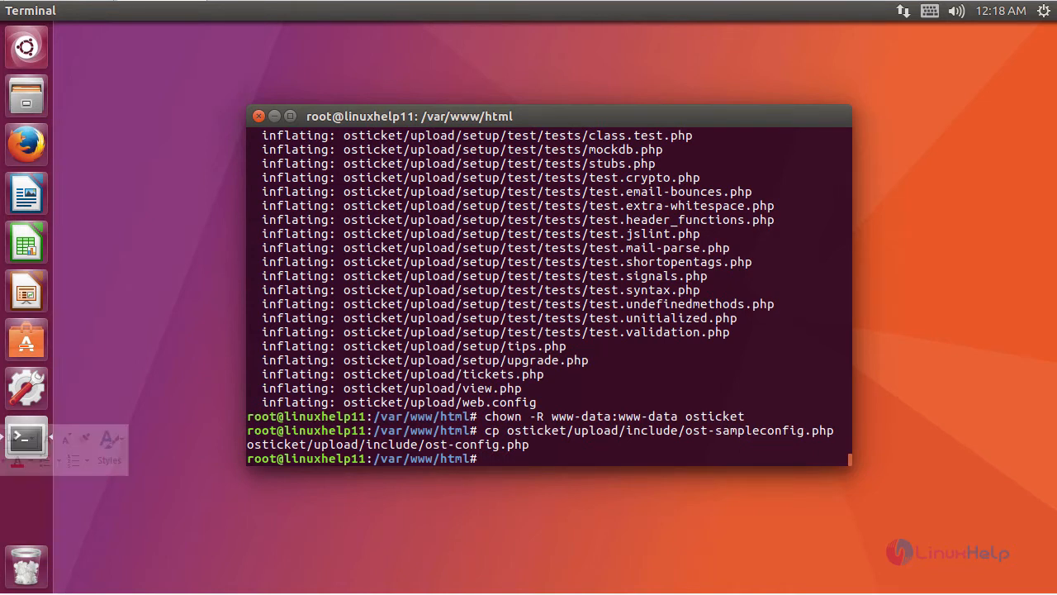
mouse_move(631, 426)
text(chmod -R 777 osticket/)
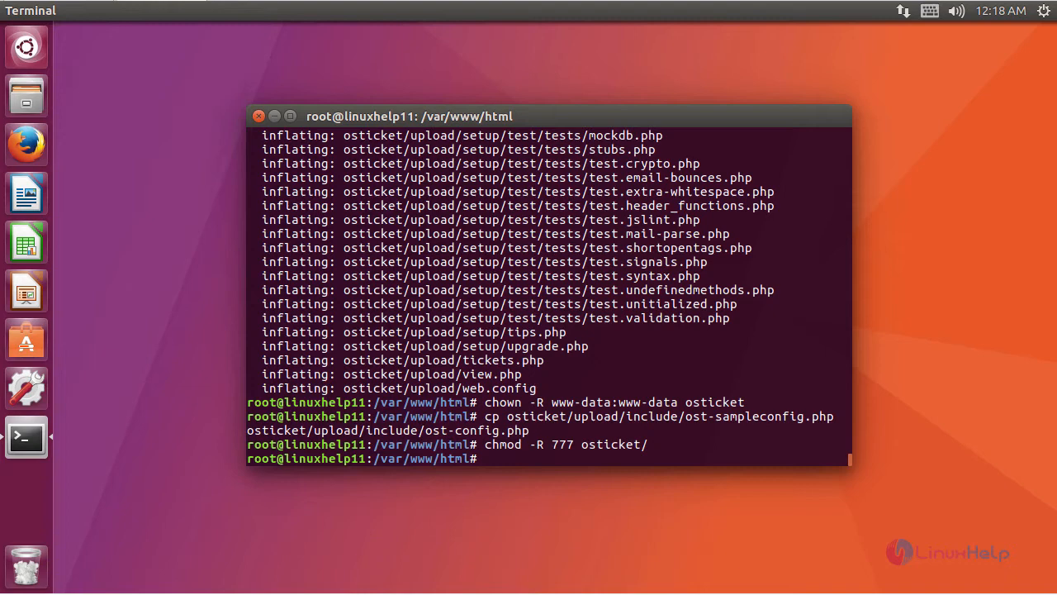
Write the Apache virtual host in /etc/apache2/sites-available/osticket.conf serving /var/www/html/osticket.
text(vim /etc/apache2/sites-available/osticket.conf)
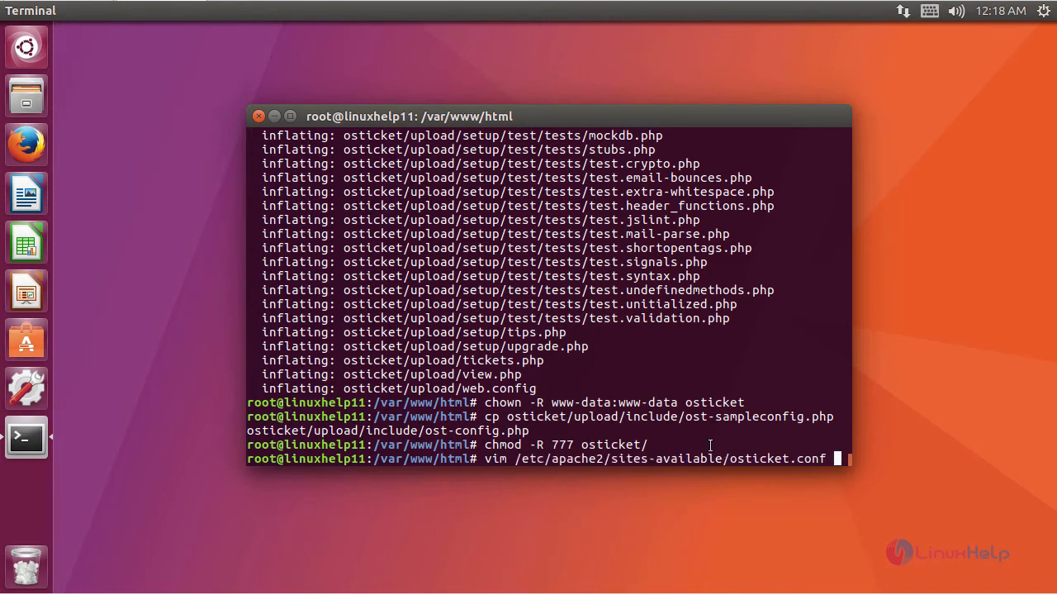
key(Return)
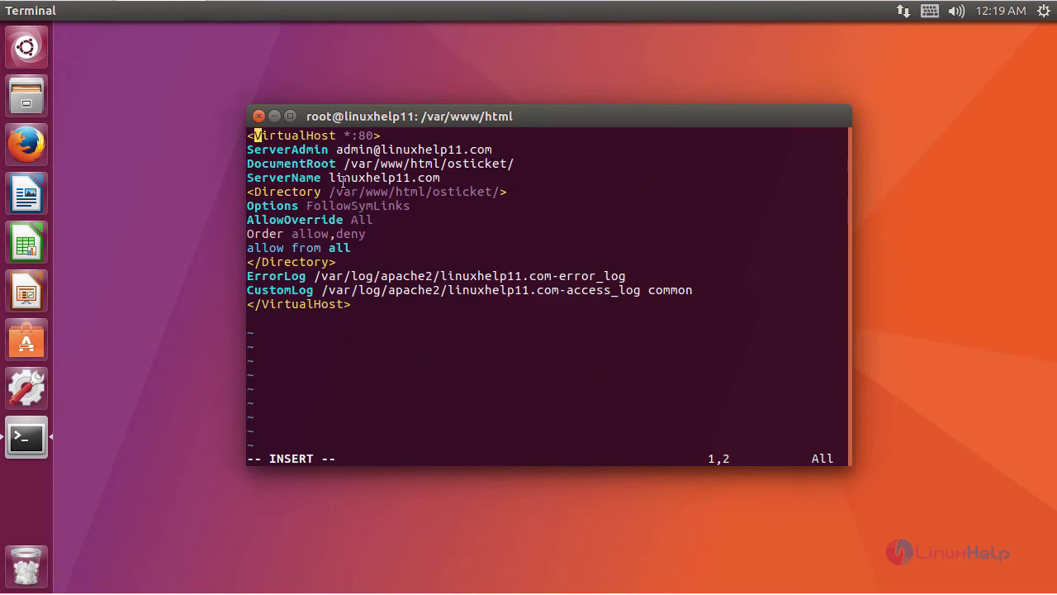
mouse_move(371, 387)
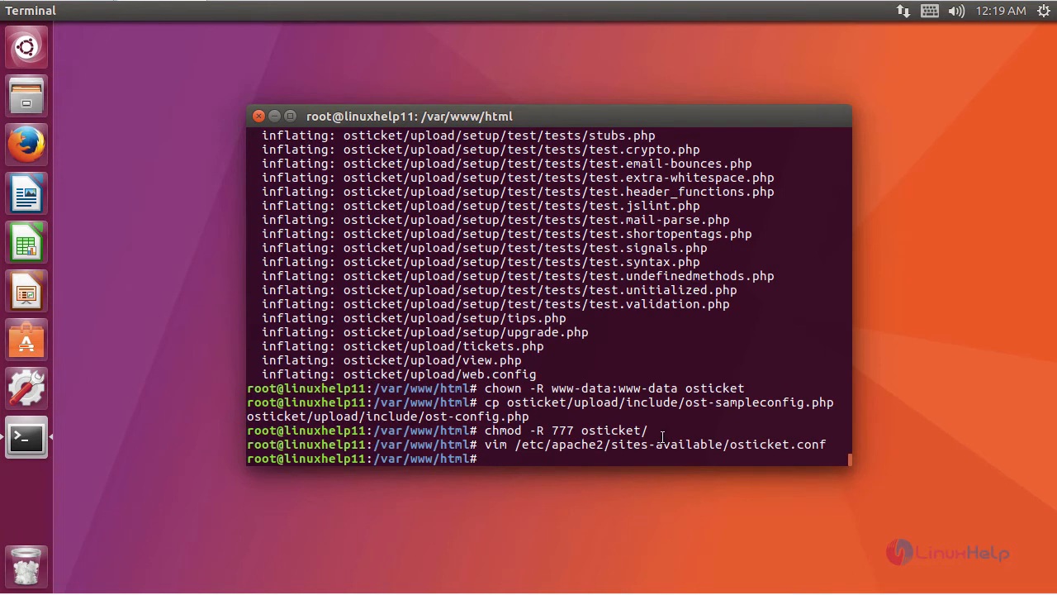
Edit the system /etc/hosts file in vim and save it.
text(vim)
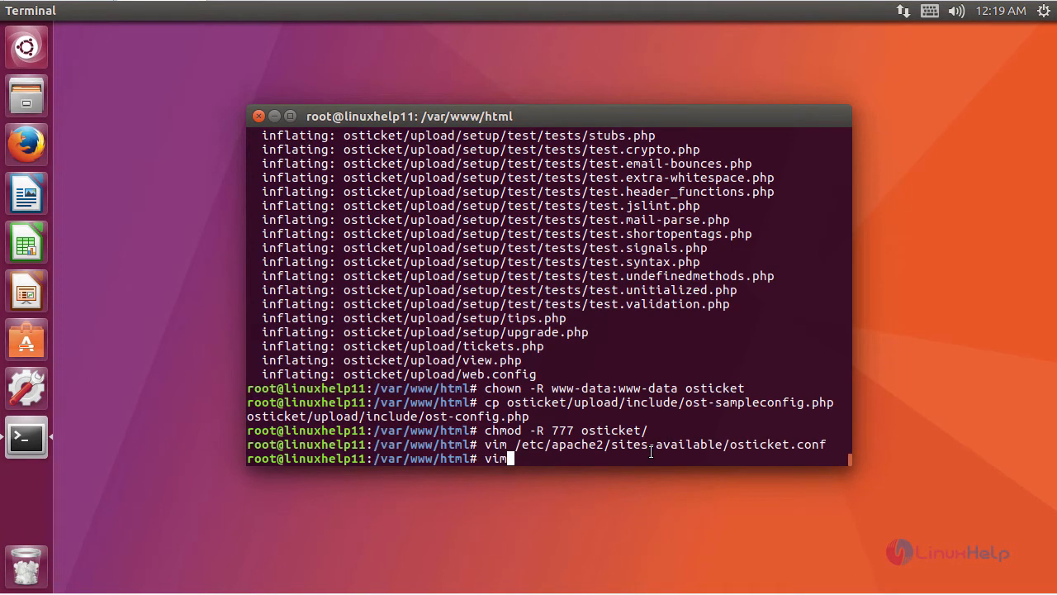
text(/etc)
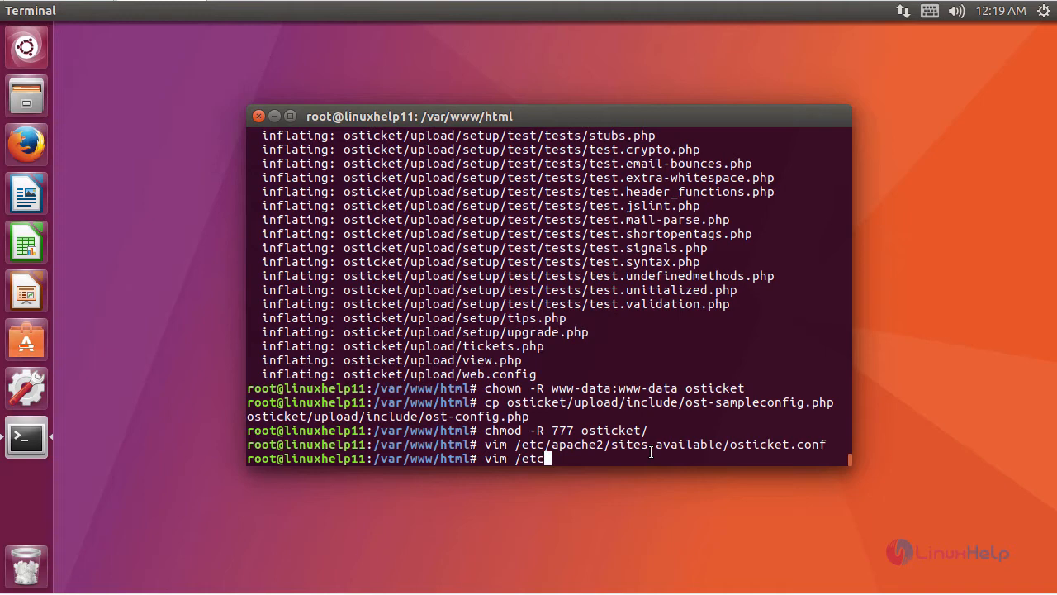
text(host)
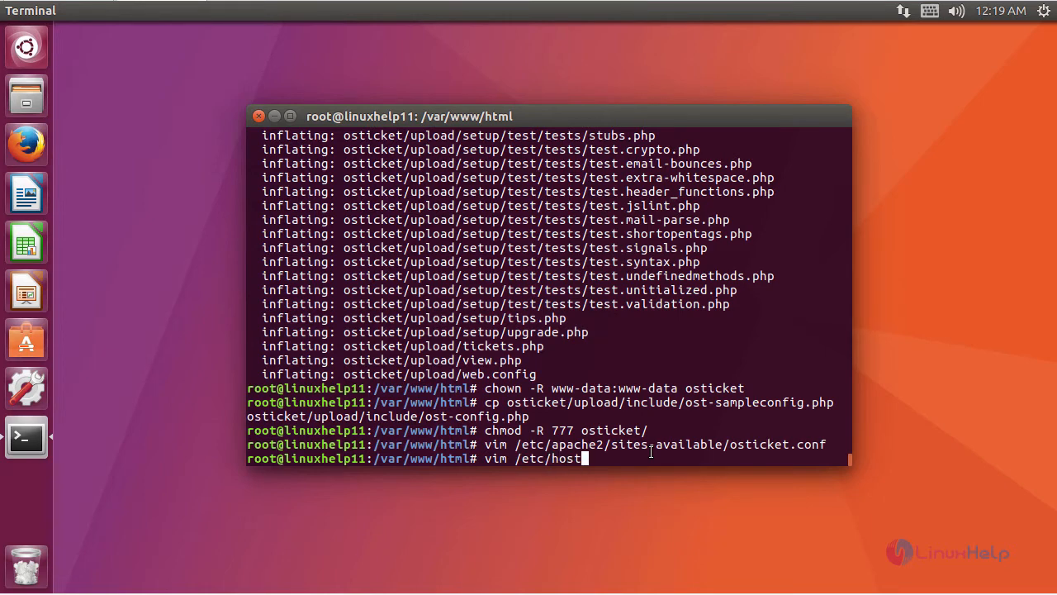
key(Return)
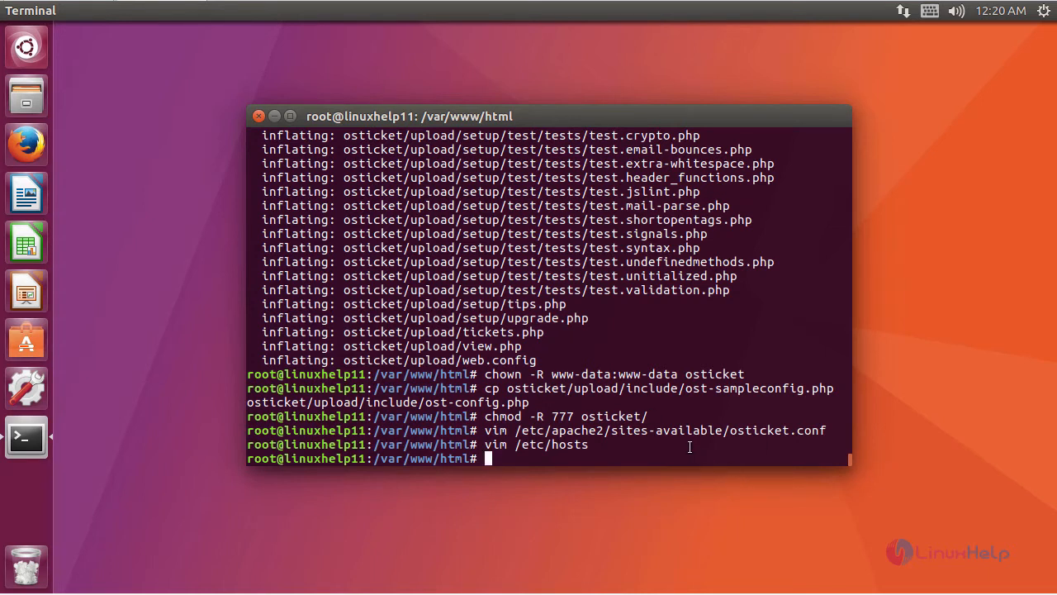
Enable the site with a2ensite osticket.conf and restart apache2.service via systemctl.
text(a2ensite osticket.conf)
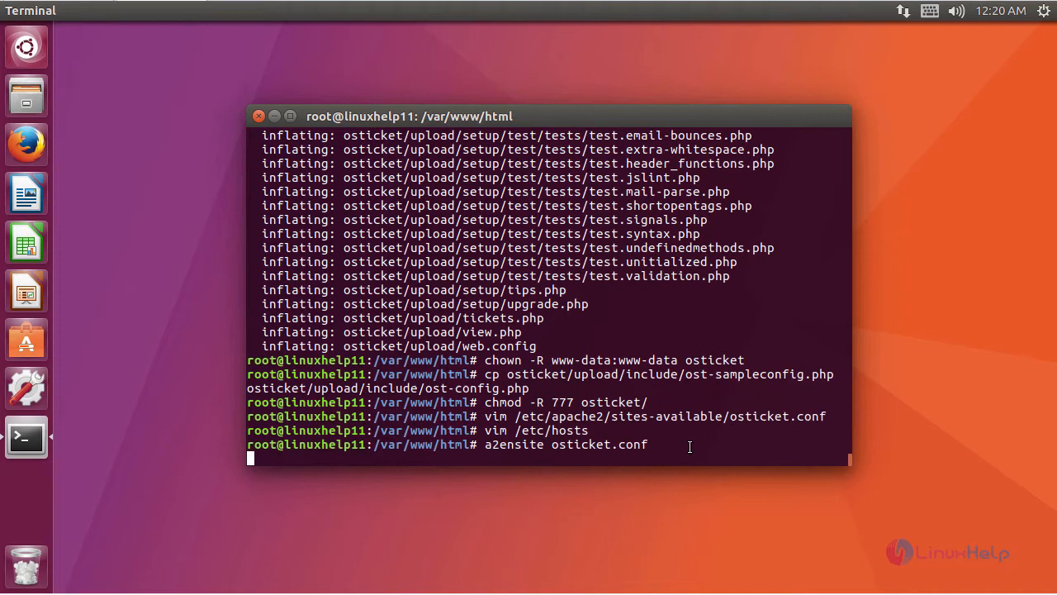
key(Return)
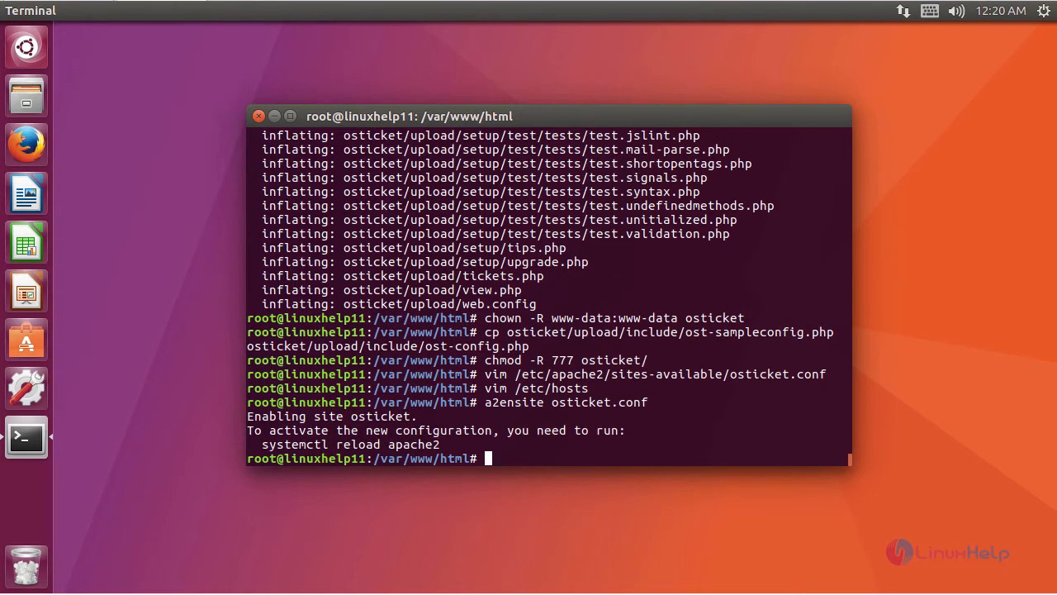
text(systemctl restart apache2.service)
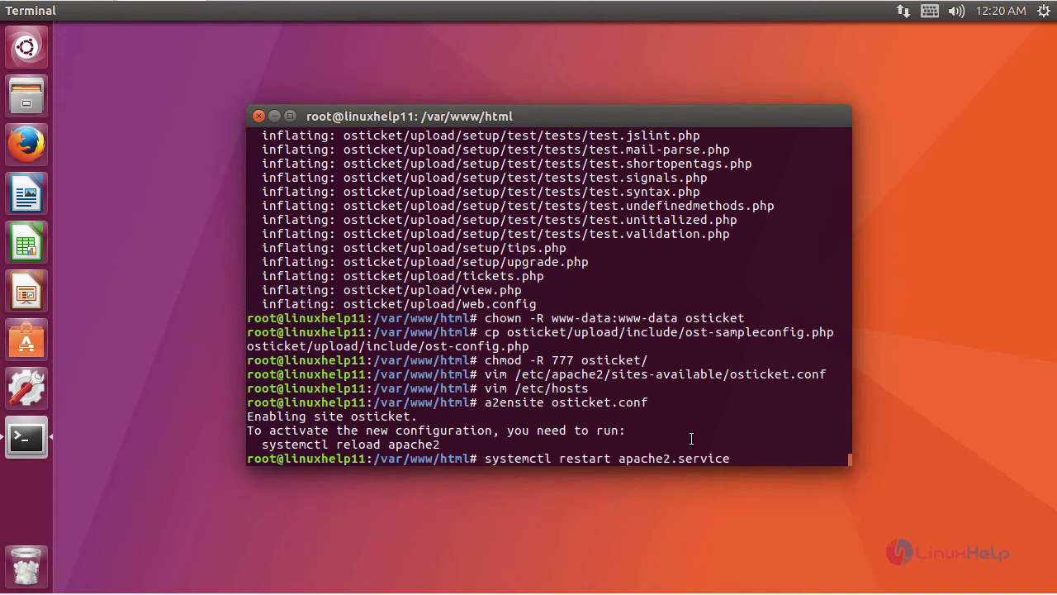
key(Return)
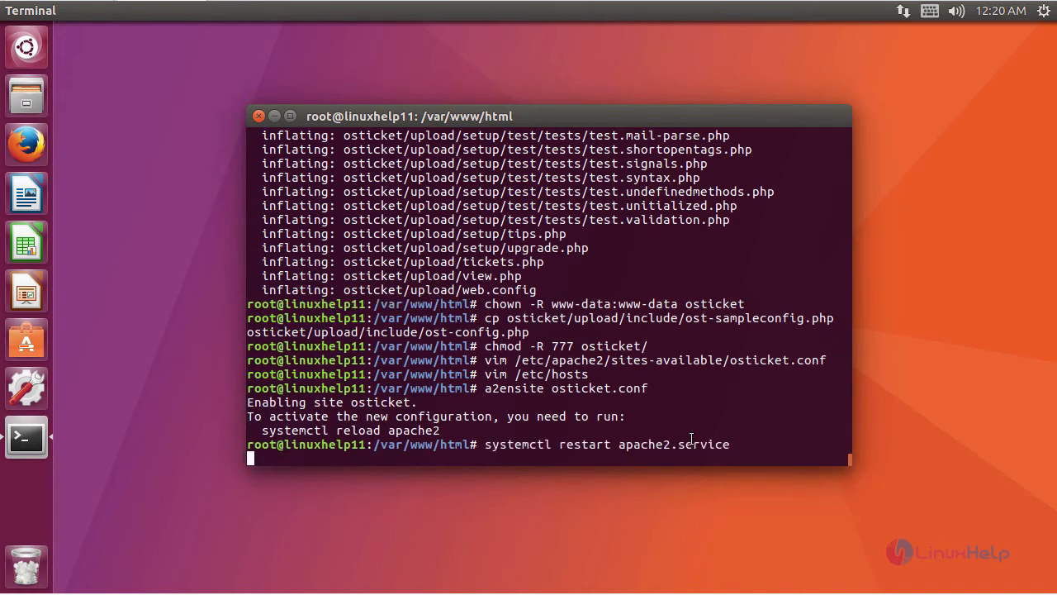
key(Return)
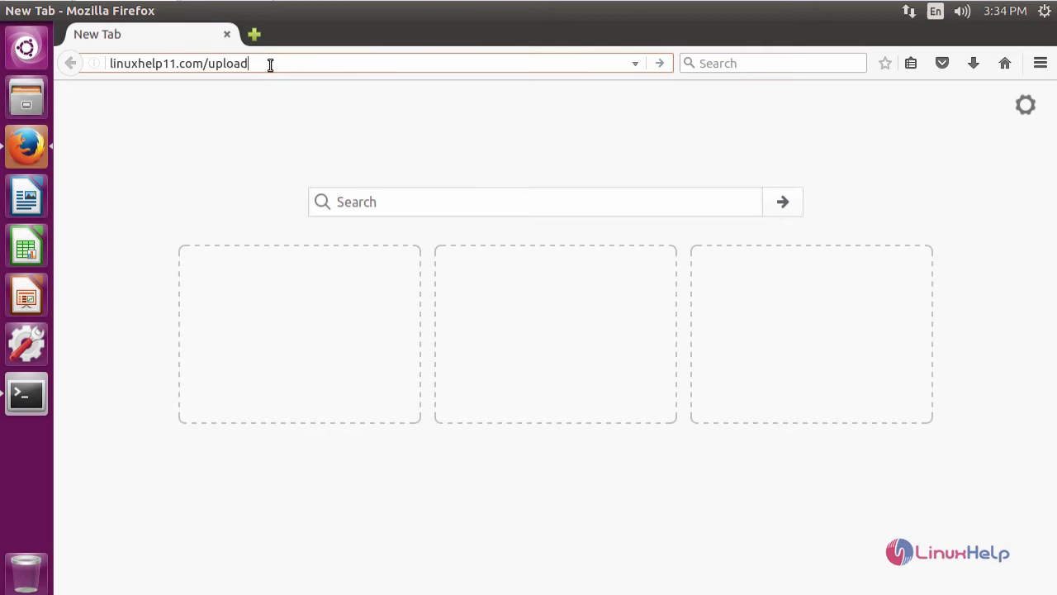
Load linuxhelp11.com/upload, fill helpdesk, adminuser and localhost osticket database settings, and start the install.
key(Return)
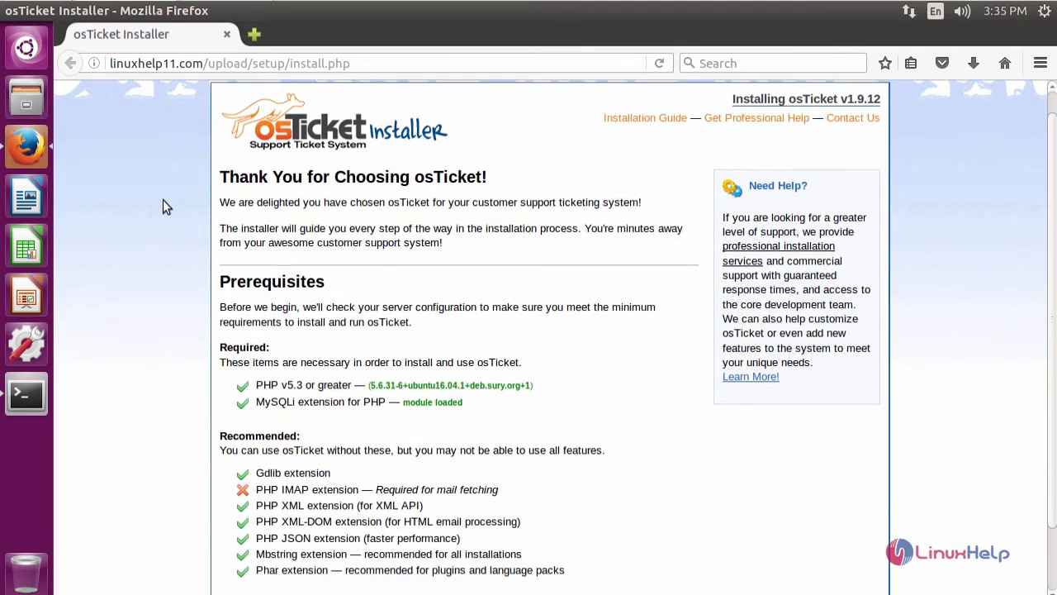
scroll(down, 3)
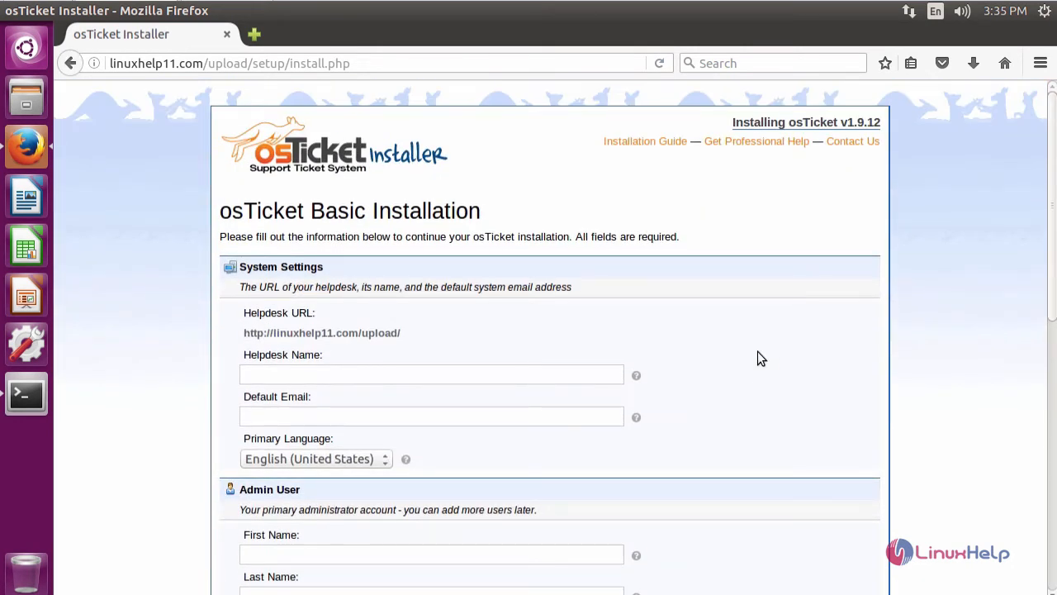
scroll(down, 3)
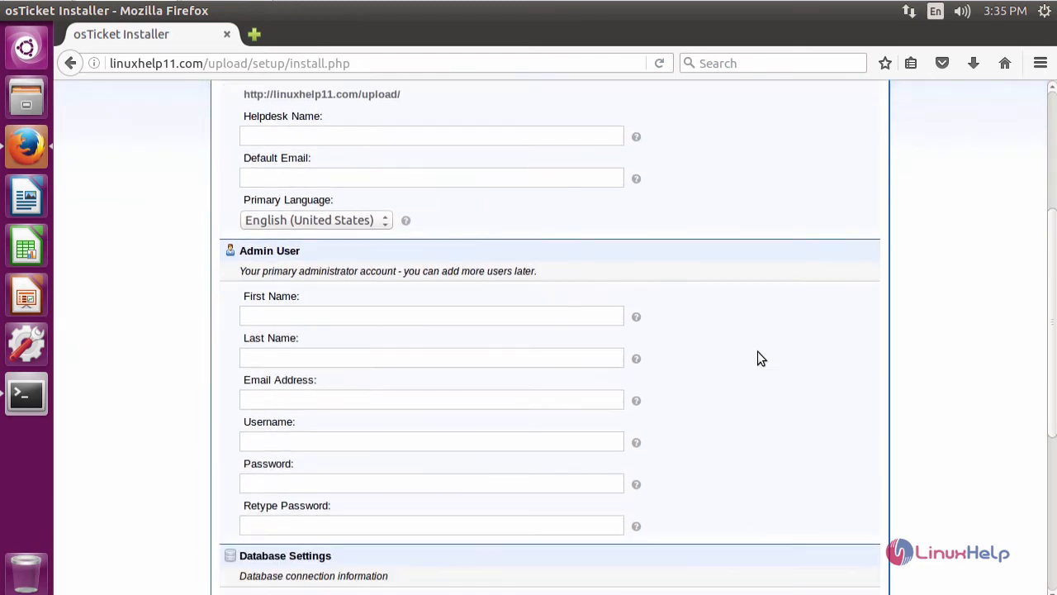
scroll(up, 3)
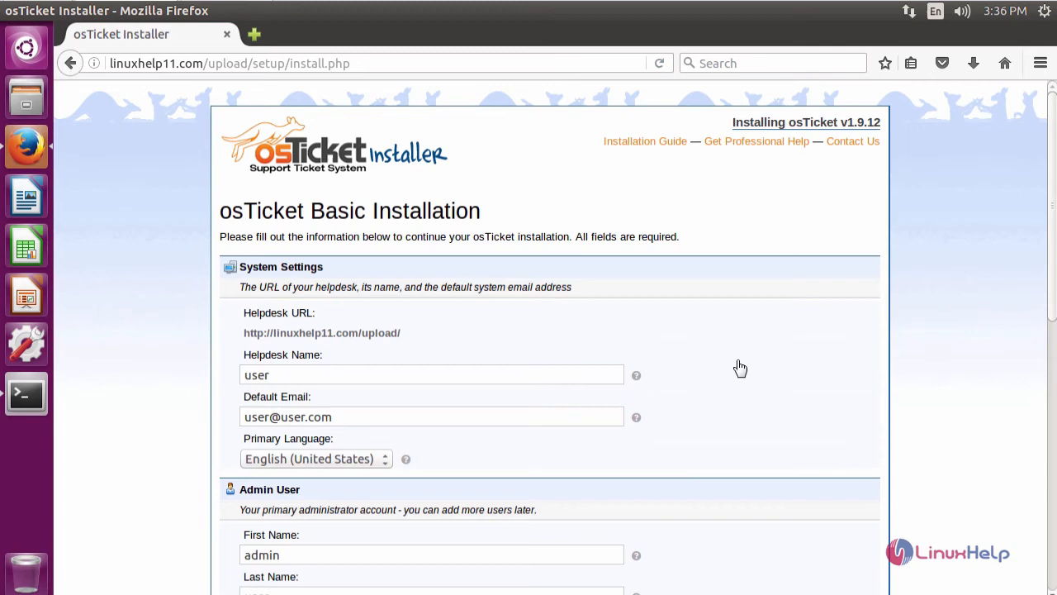
scroll(down, 3)
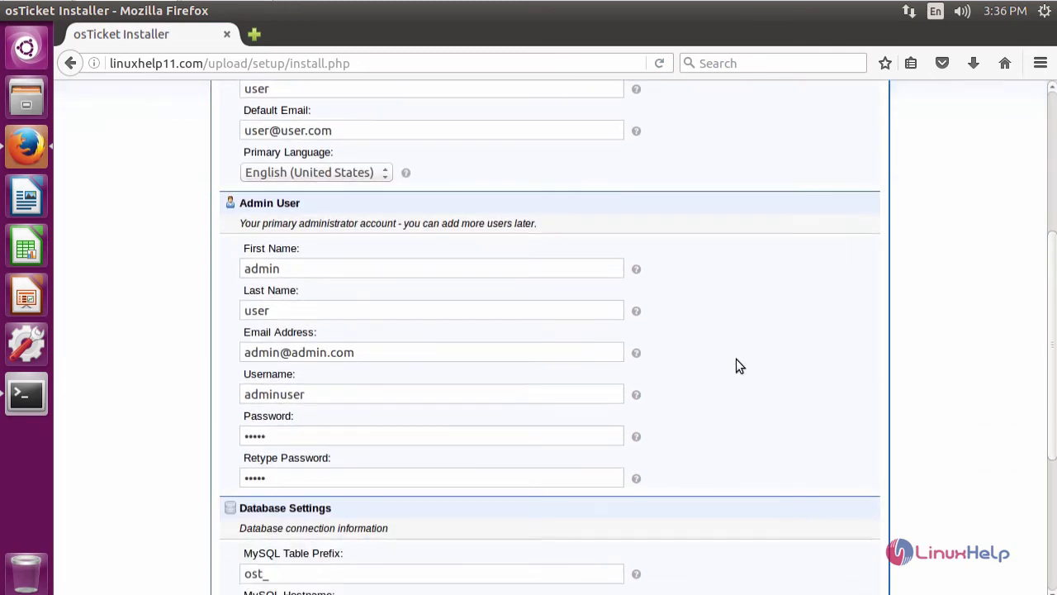
scroll(down, 3)
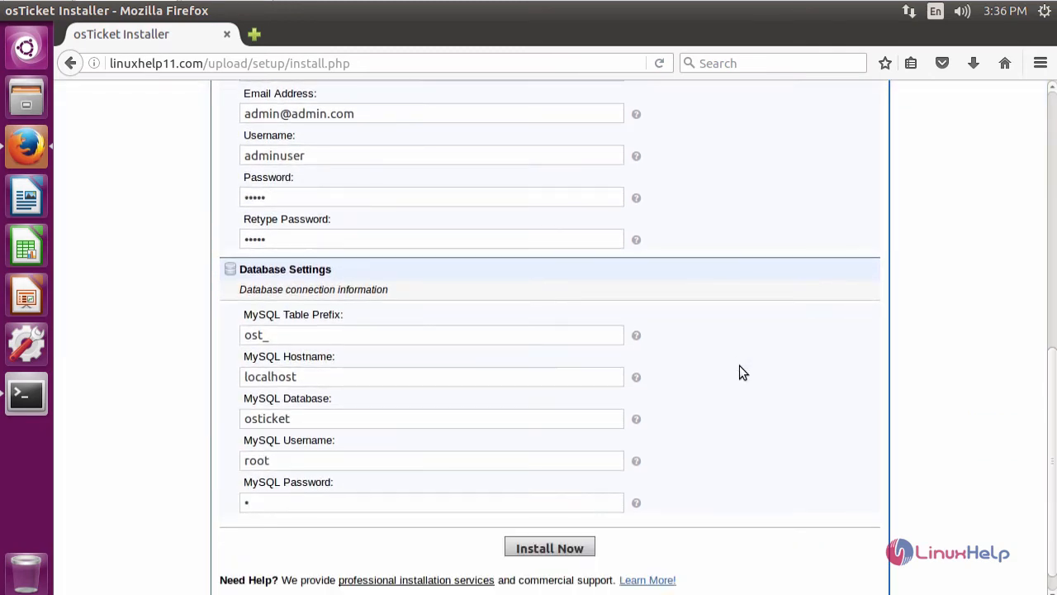
click(549, 548)
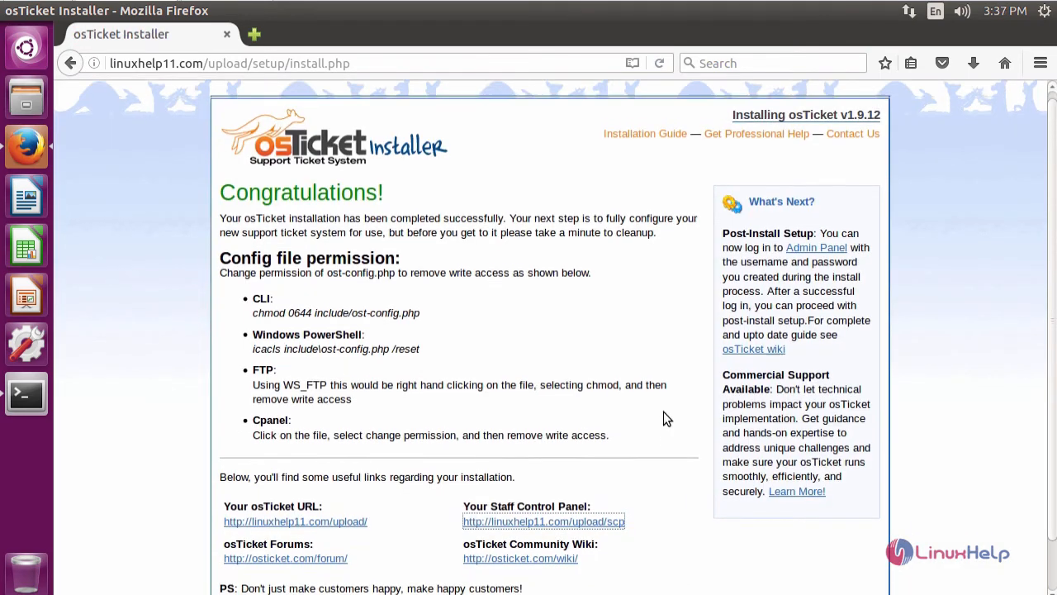
From the Congratulations page, follow the Staff Control Panel link to the agent login.
scroll(down, 3)
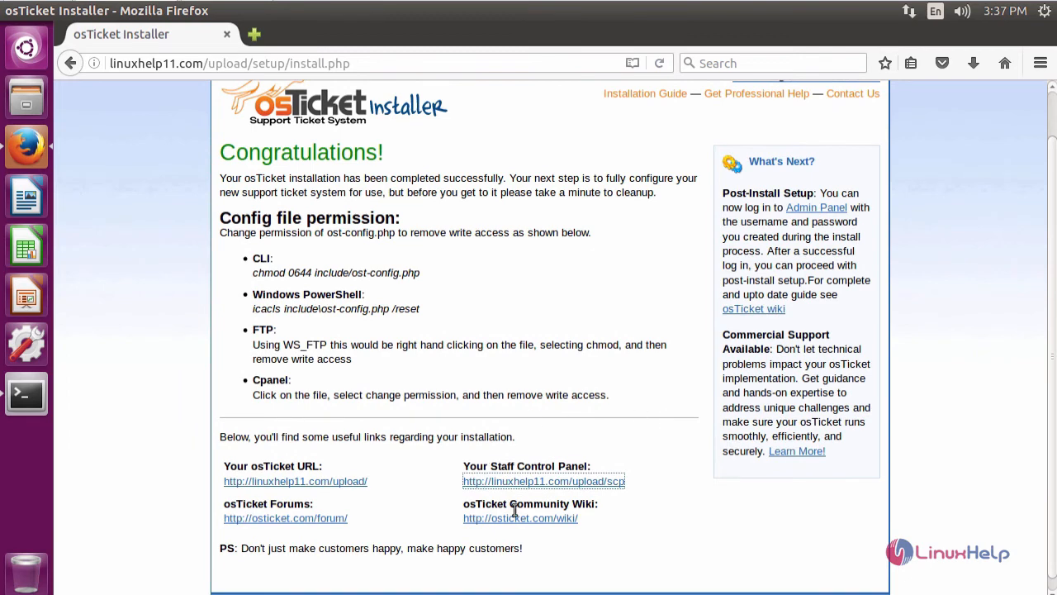
click(543, 480)
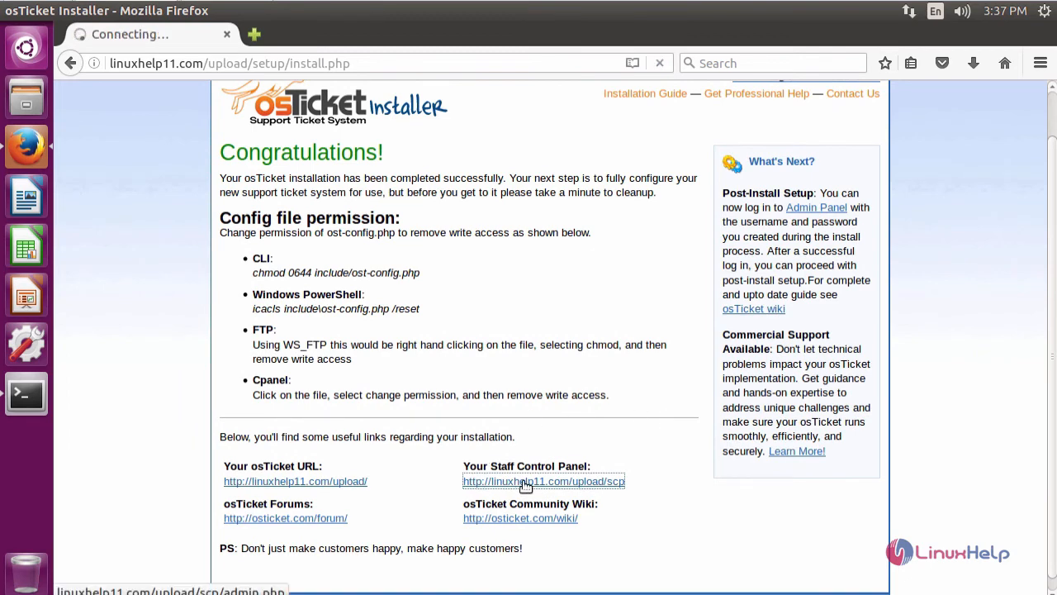
click(544, 481)
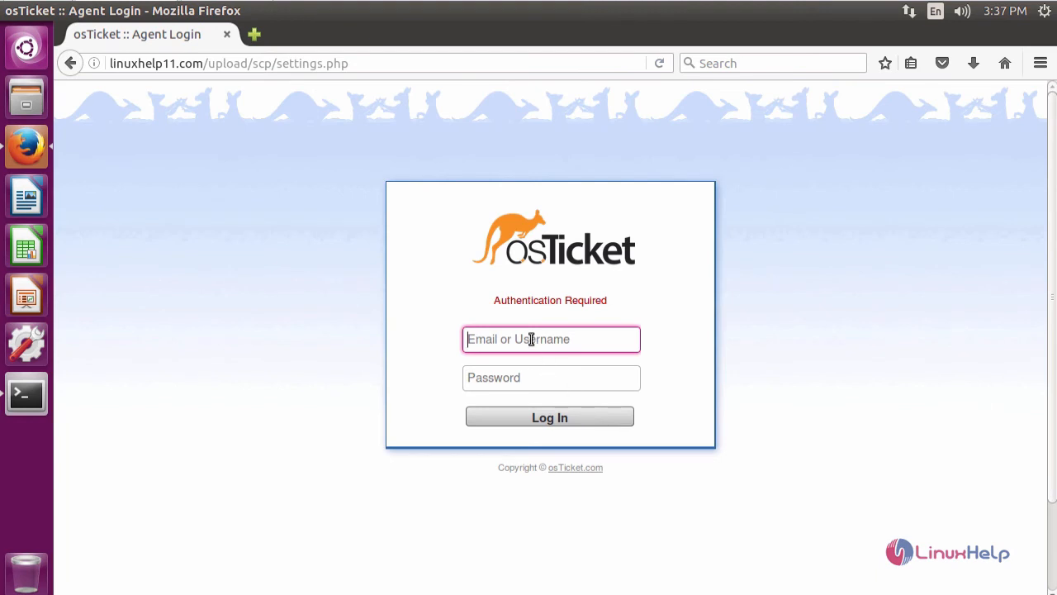
Log in to the osTicket control panel as adminuser, declining to save the password.
text(adminuser)
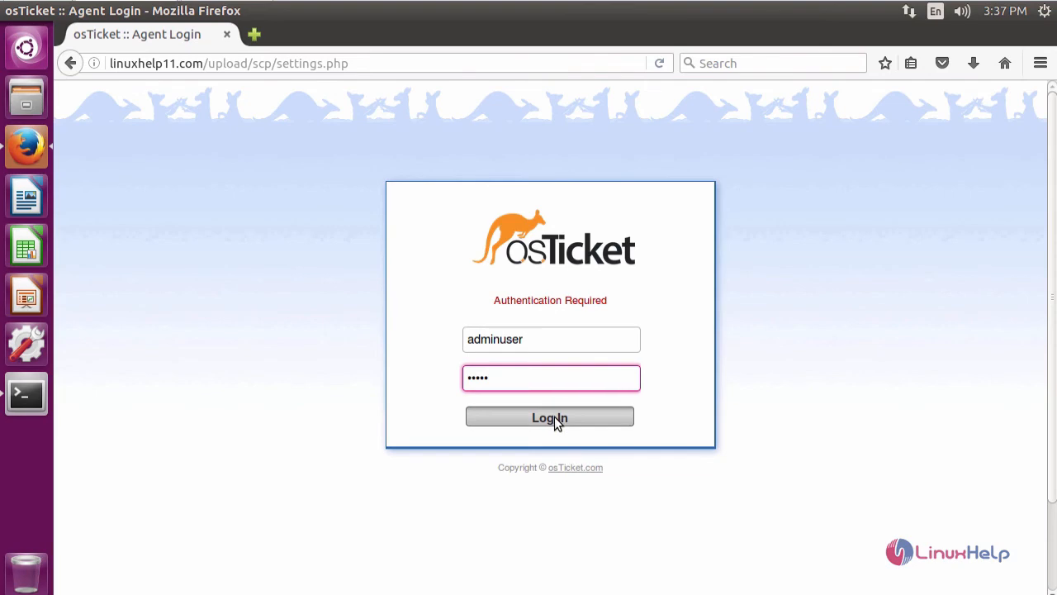
click(548, 416)
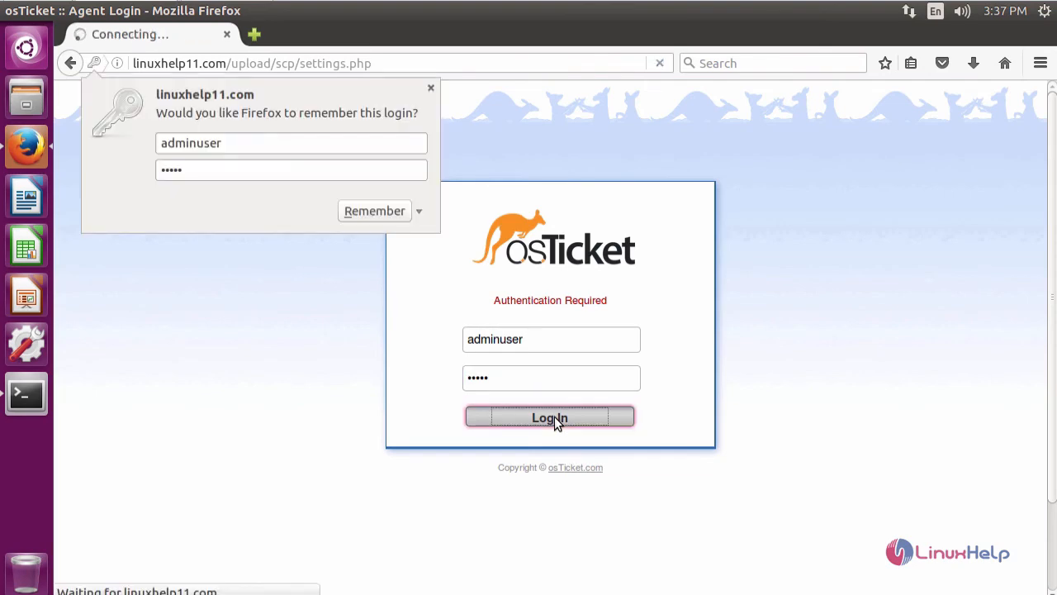
click(550, 416)
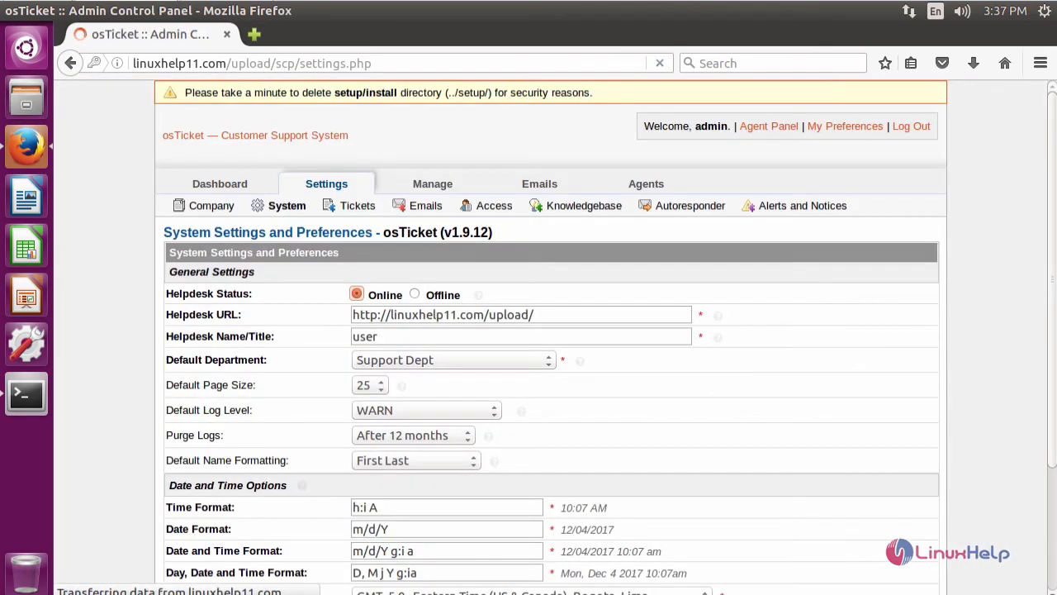
Browse the dashboard system logs, settings and help topics, then return to the Terminal.
click(220, 183)
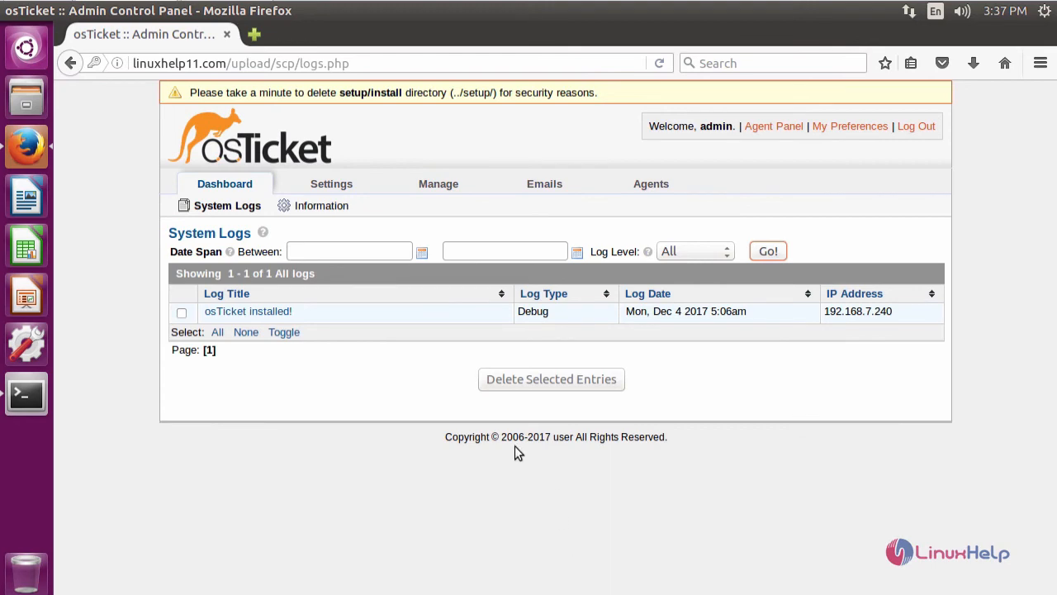
click(330, 183)
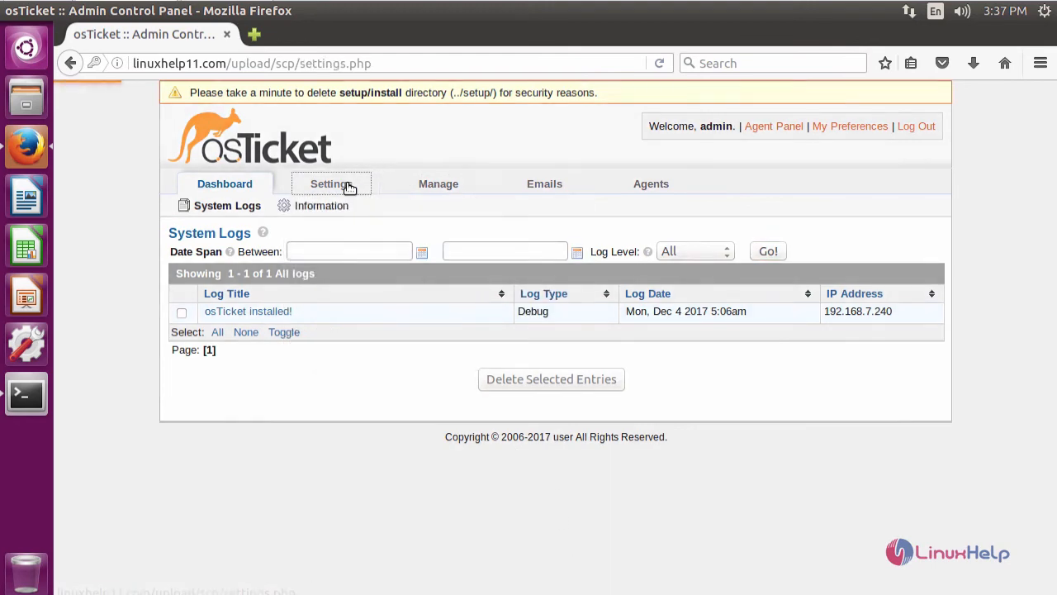
click(438, 183)
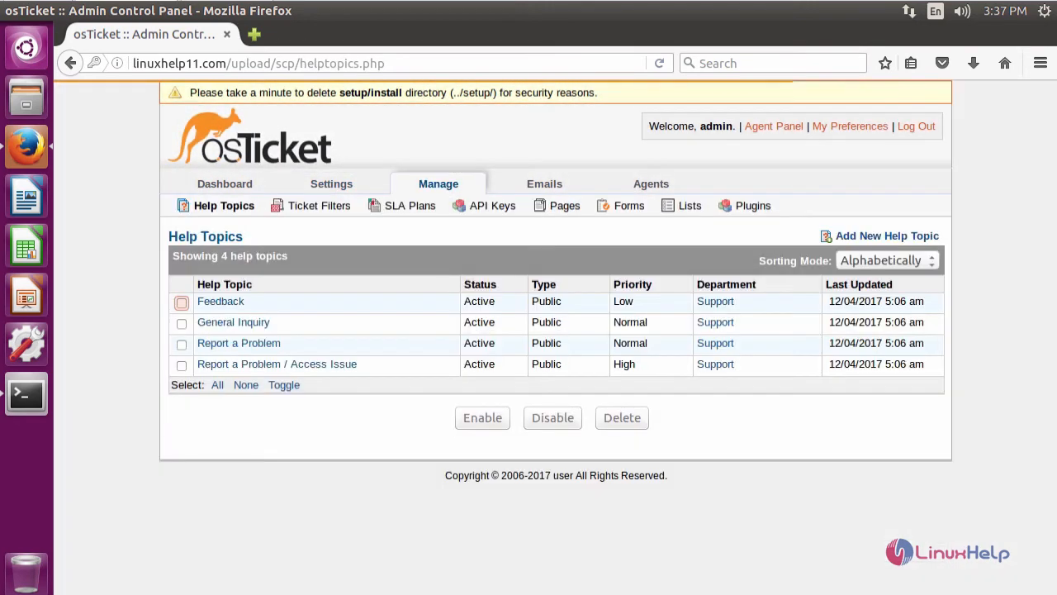
mouse_move(548, 537)
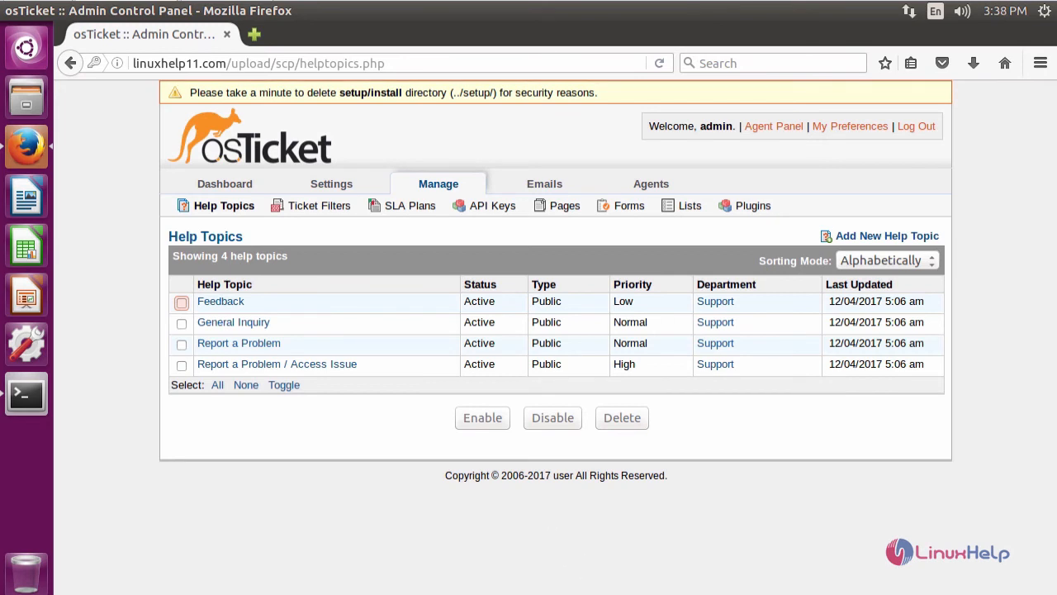
click(26, 438)
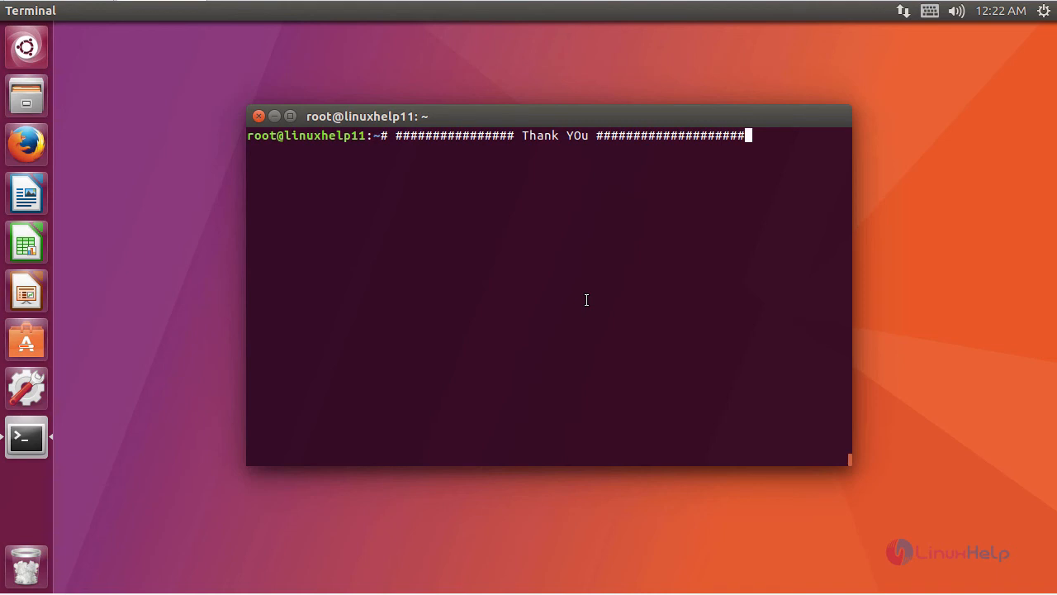